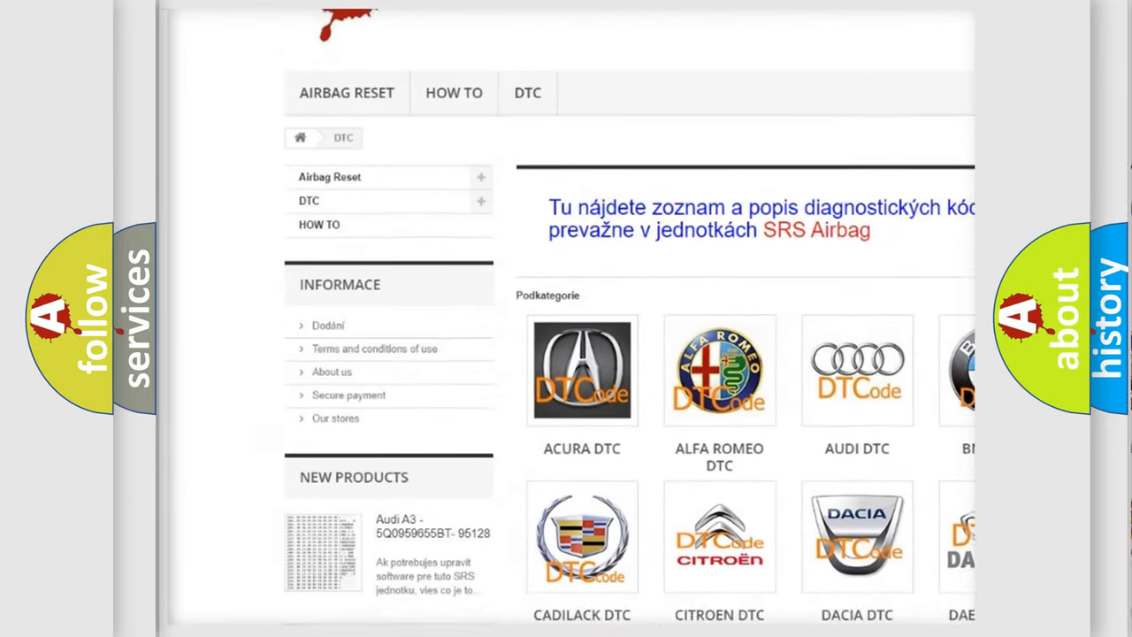
scroll("down", 3)
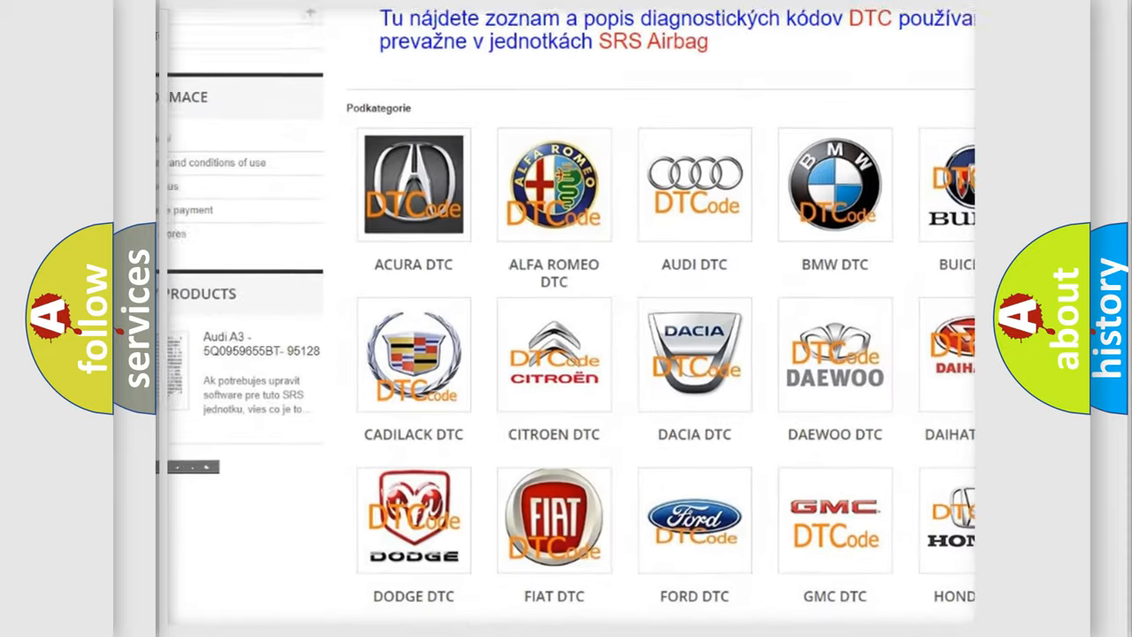